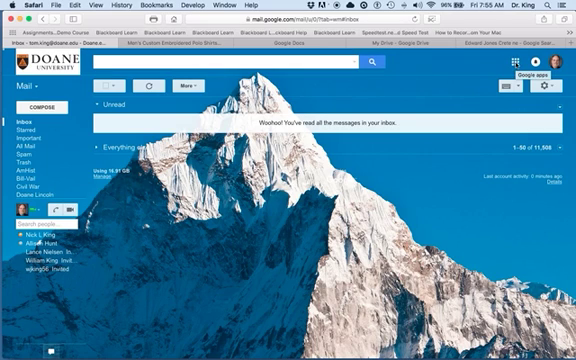
Open Gmail's Google apps launcher to reveal Drive, Docs, Sheets and Slides.
left_click(505, 72)
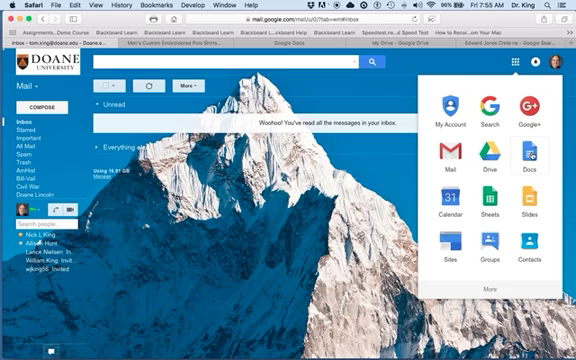
mouse_move(514, 158)
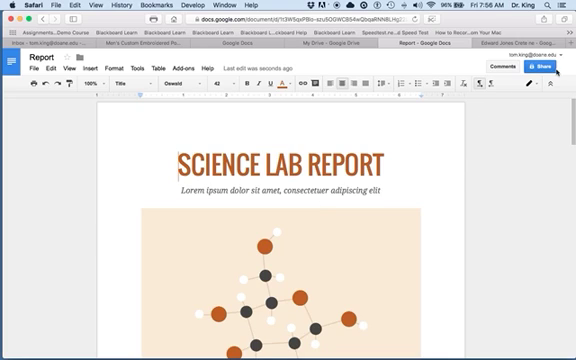
Change the report's sharing permission from Can edit to Can view and close the dialog.
left_click(538, 67)
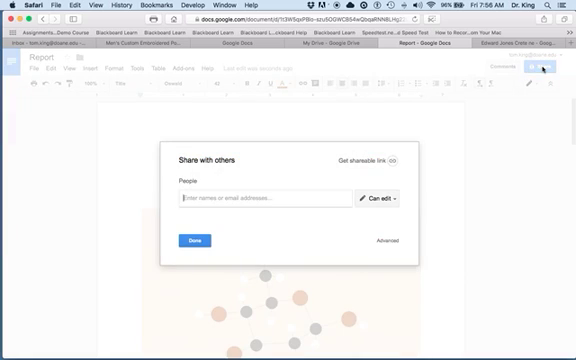
left_click(213, 198)
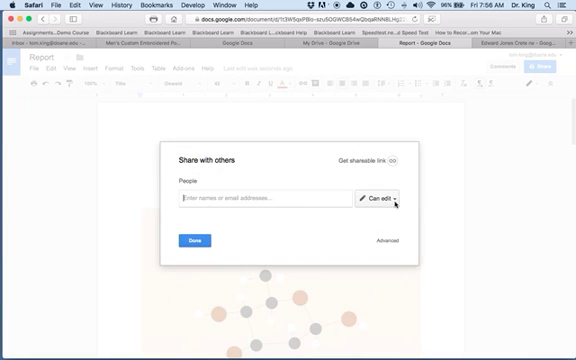
left_click(380, 198)
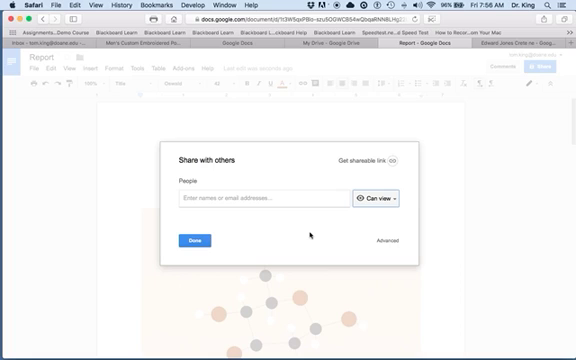
mouse_move(461, 198)
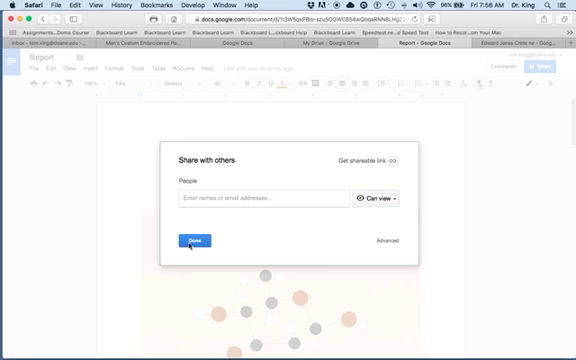
left_click(194, 240)
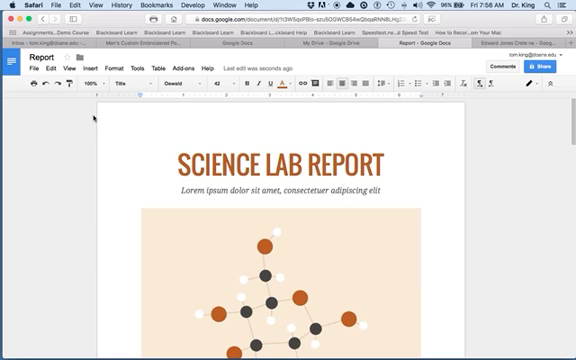
Show the File > Download as formats, including Microsoft Word, PDF Document and Plain Text.
left_click(26, 68)
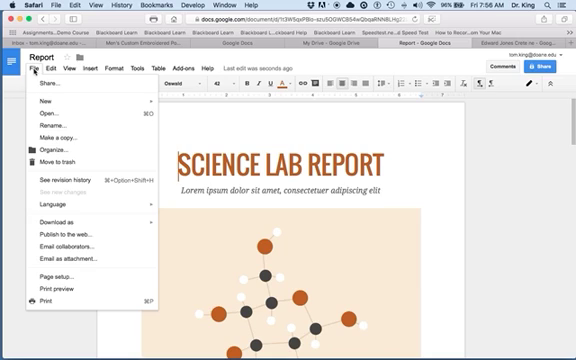
left_click(60, 221)
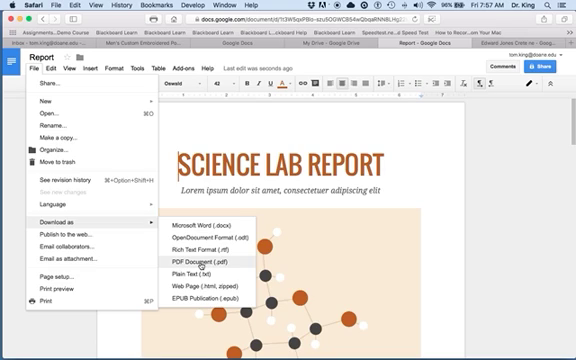
mouse_move(205, 235)
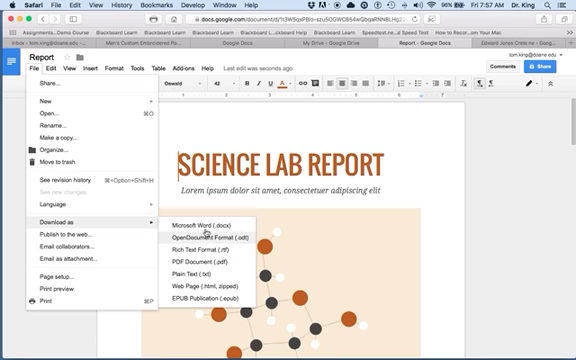
mouse_move(198, 222)
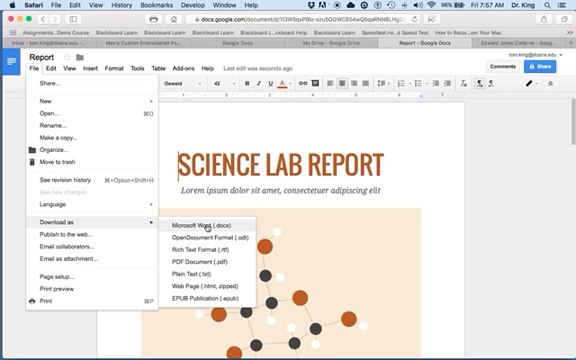